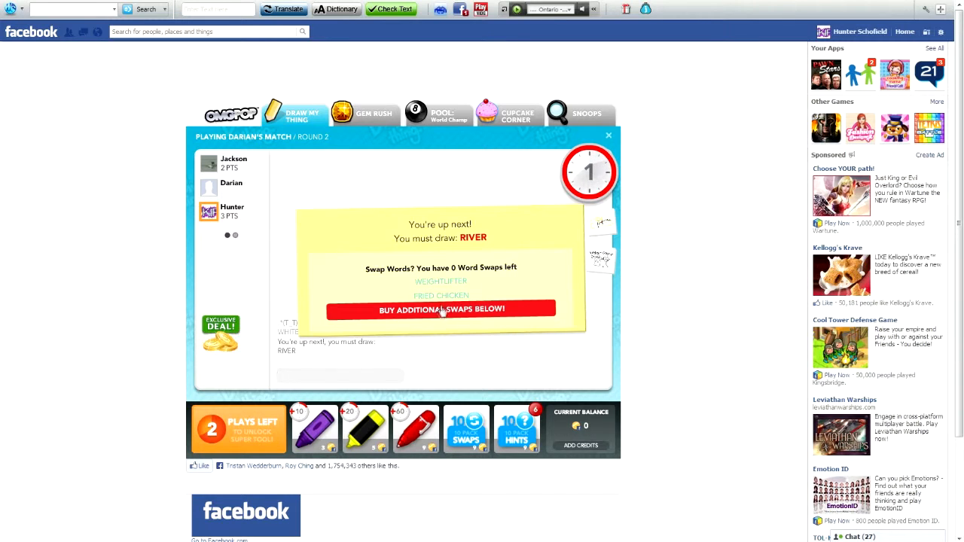
Dismiss the word prompt and sketch a river with red, yellow and large blue strokes.
{"action": "left_click", "coordinate": [441, 307]}
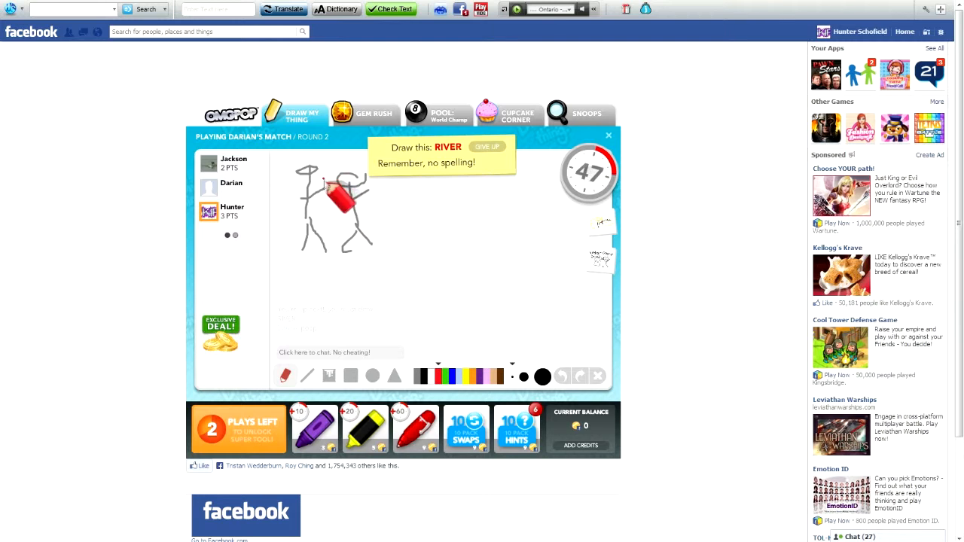
{"action": "left_click_drag", "start_coordinate": [324, 184], "coordinate": [347, 219]}
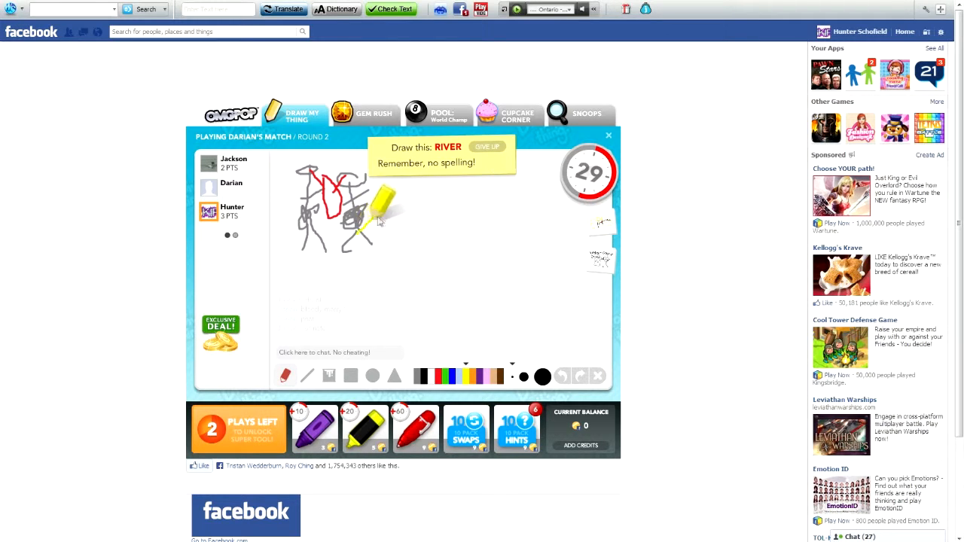
{"action": "left_click_drag", "start_coordinate": [369, 213], "coordinate": [422, 264]}
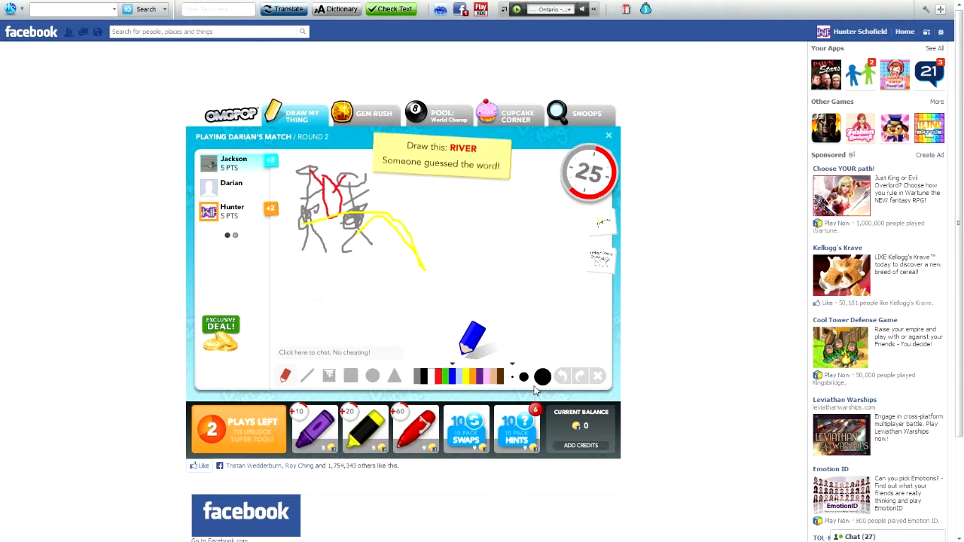
{"action": "left_click_drag", "start_coordinate": [403, 268], "coordinate": [595, 283]}
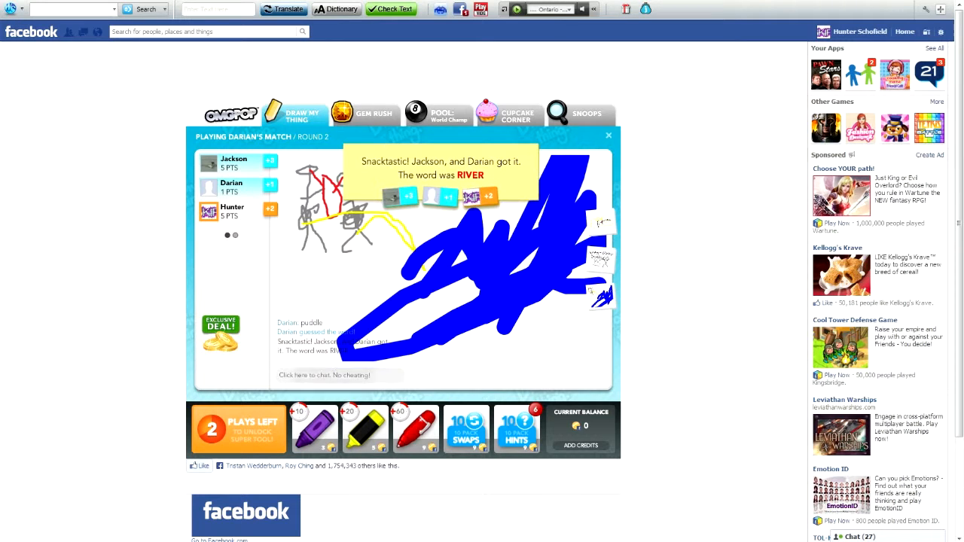
{"action": "mouse_move", "coordinate": [634, 361]}
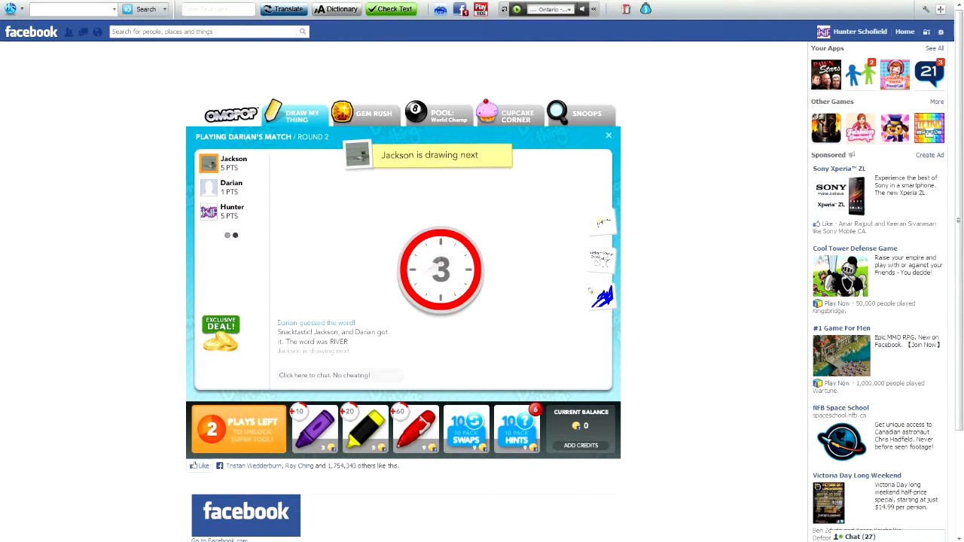
Guess Jackson's building drawing in chat with 'sc' and 'rectum'.
{"action": "left_click", "coordinate": [339, 374]}
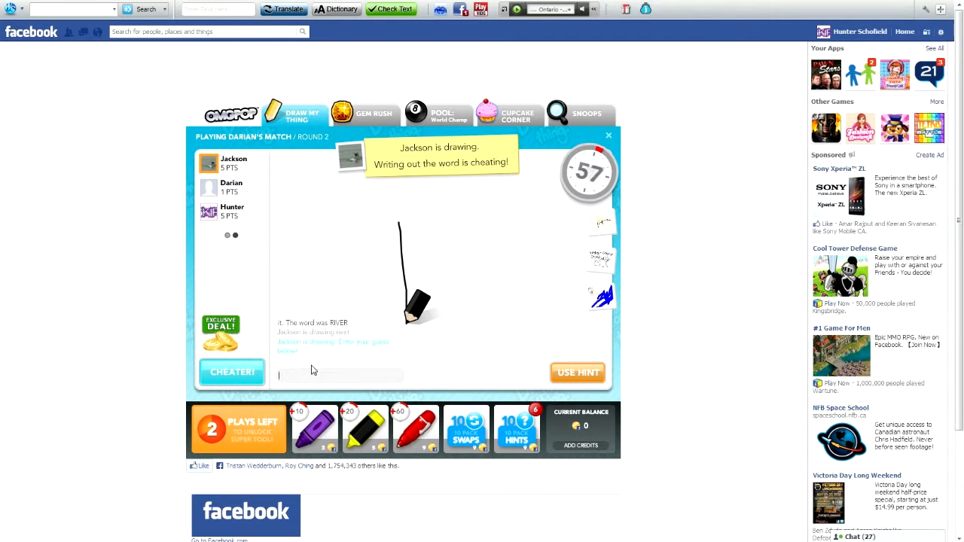
{"action": "left_click_drag", "start_coordinate": [399, 219], "coordinate": [527, 324]}
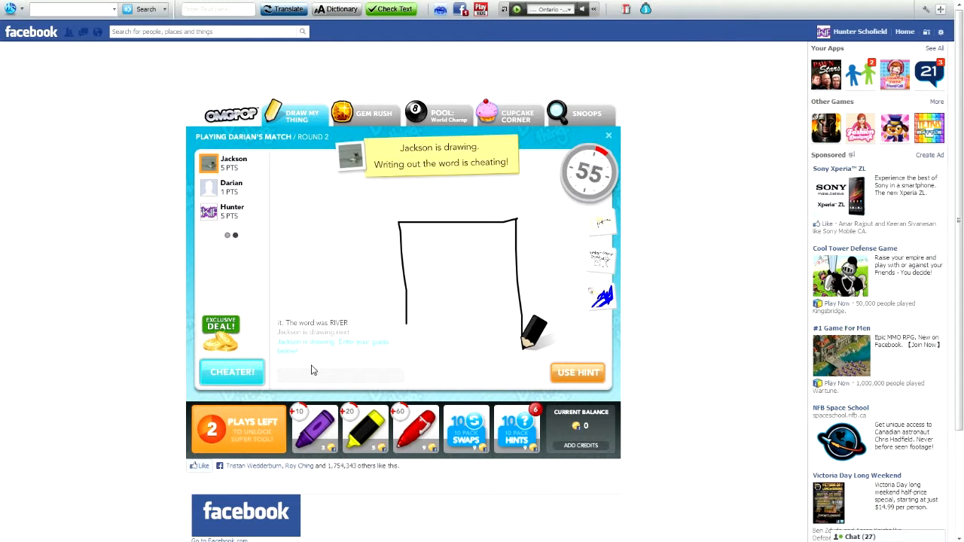
{"action": "type", "text": "sc"}
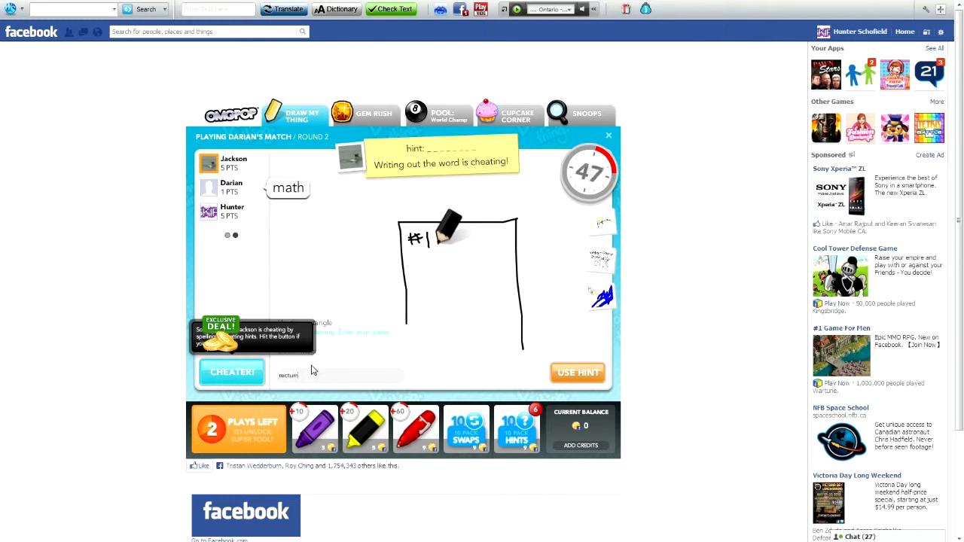
{"action": "type", "text": "rectum"}
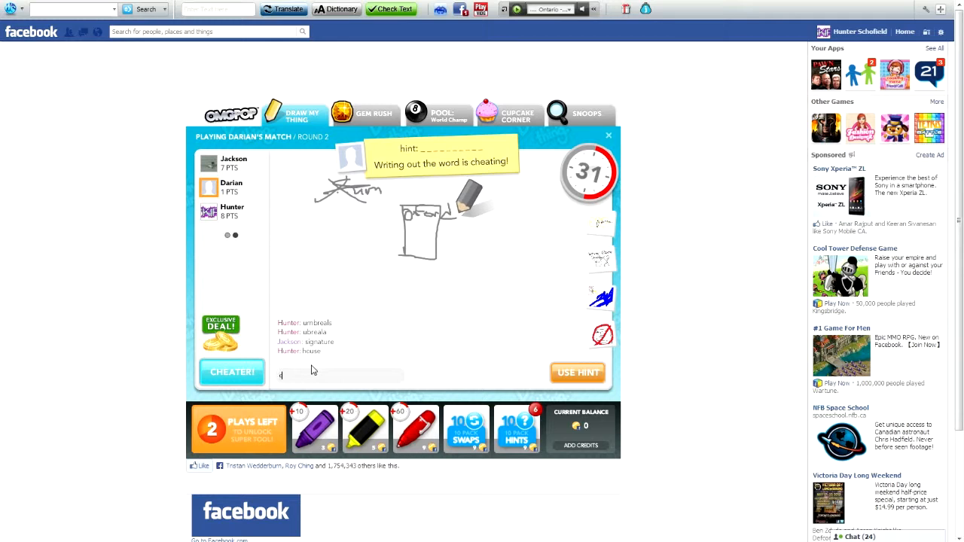
Post 'college' and 'dictio' guesses, then sketch a stick figure swinging a hammer.
{"action": "type", "text": "college"}
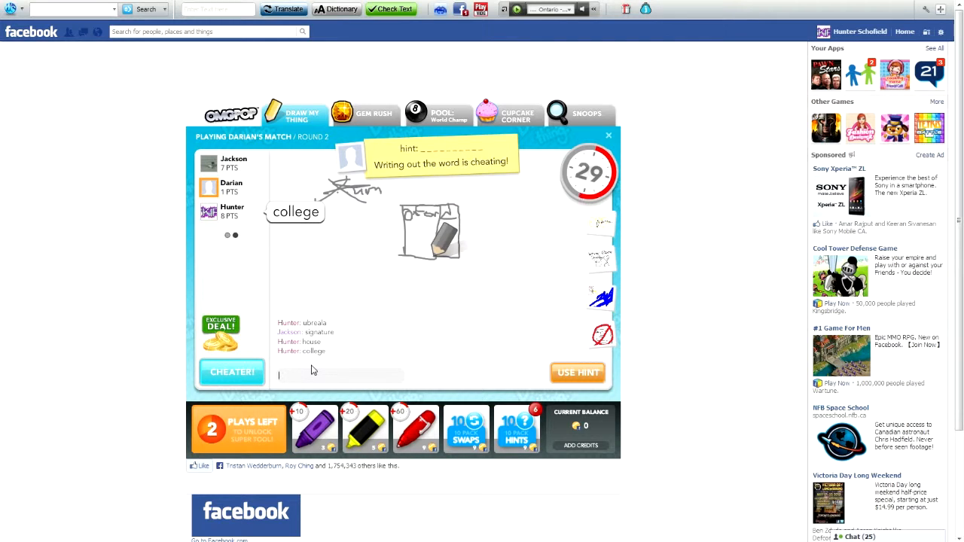
{"action": "type", "text": "dictio"}
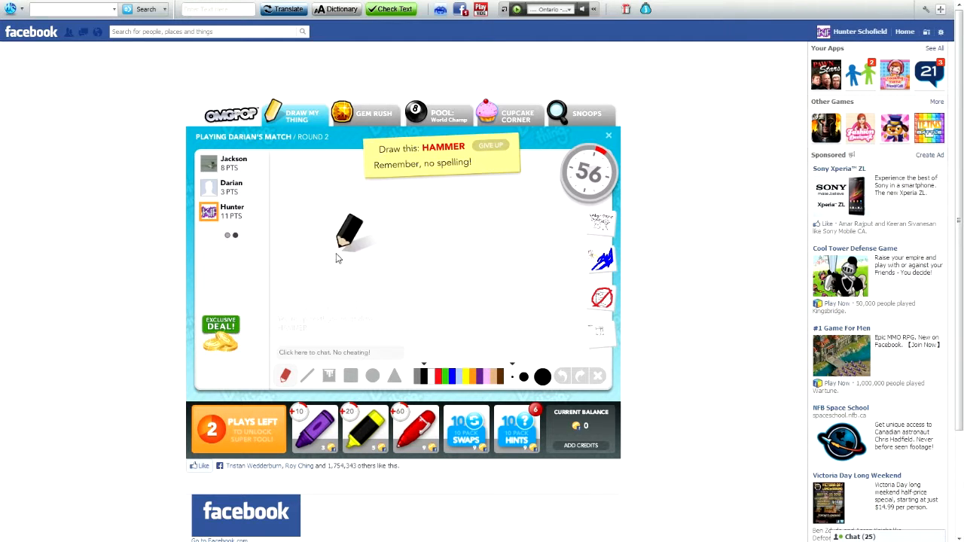
{"action": "left_click_drag", "start_coordinate": [339, 218], "coordinate": [302, 289]}
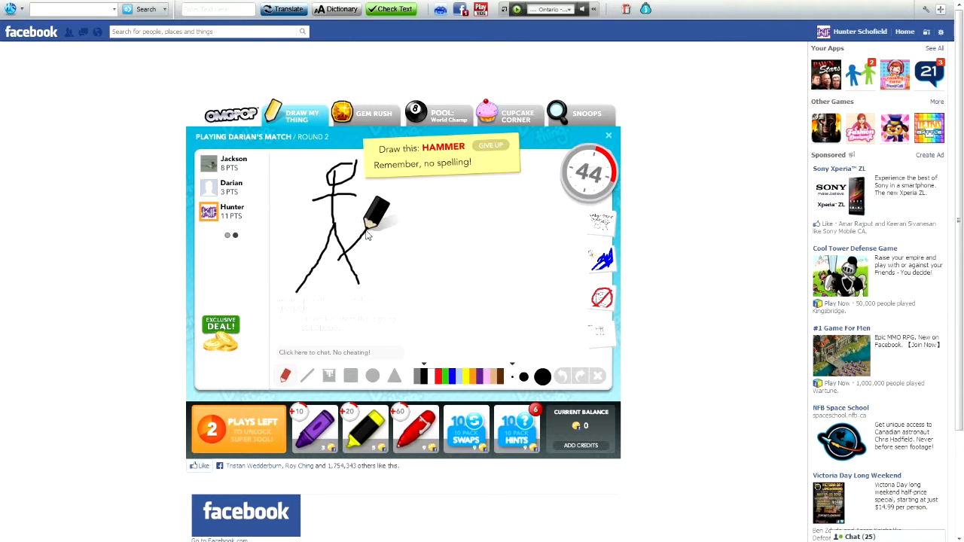
{"action": "left_click_drag", "start_coordinate": [369, 226], "coordinate": [391, 211]}
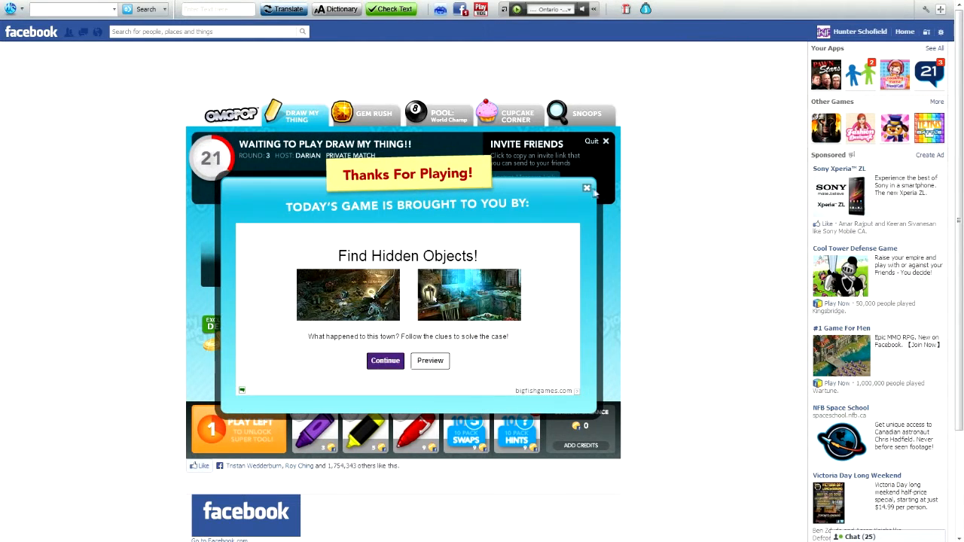
Continue past the sponsor ad popup to the next round.
{"action": "left_click", "coordinate": [585, 186]}
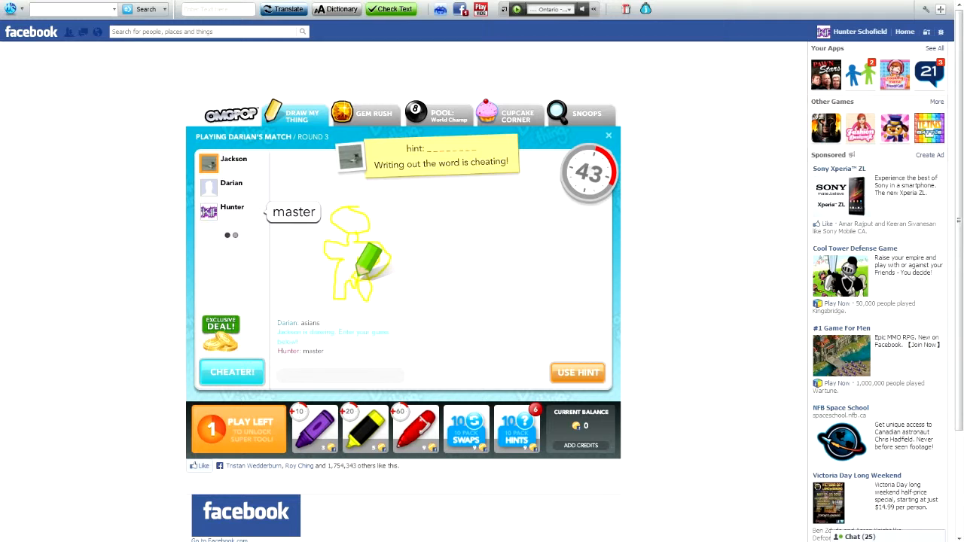
Post guesses 'hand job?', 'black hol', 'red' and 'fuk' for Darian's green jar drawing.
{"action": "type", "text": "hand job?"}
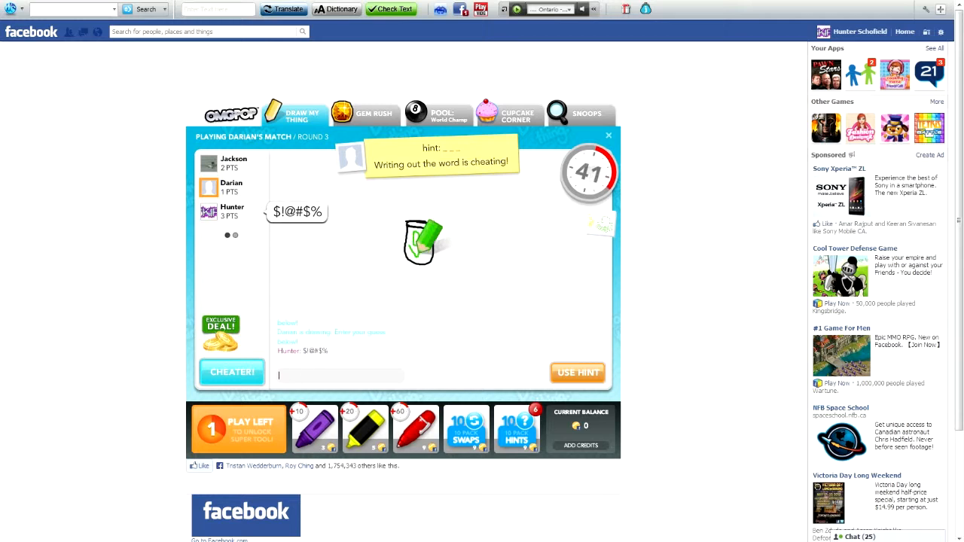
{"action": "type", "text": "black hol"}
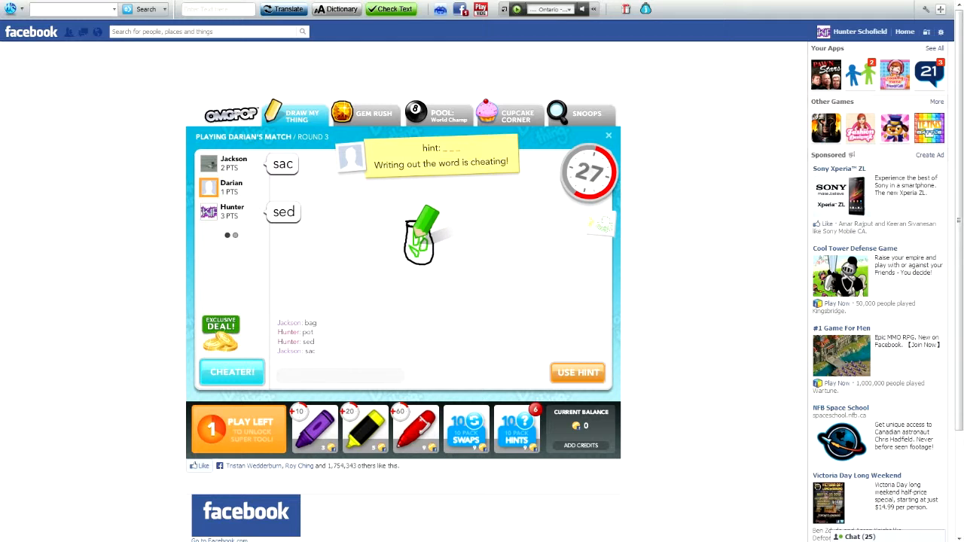
{"action": "type", "text": "red"}
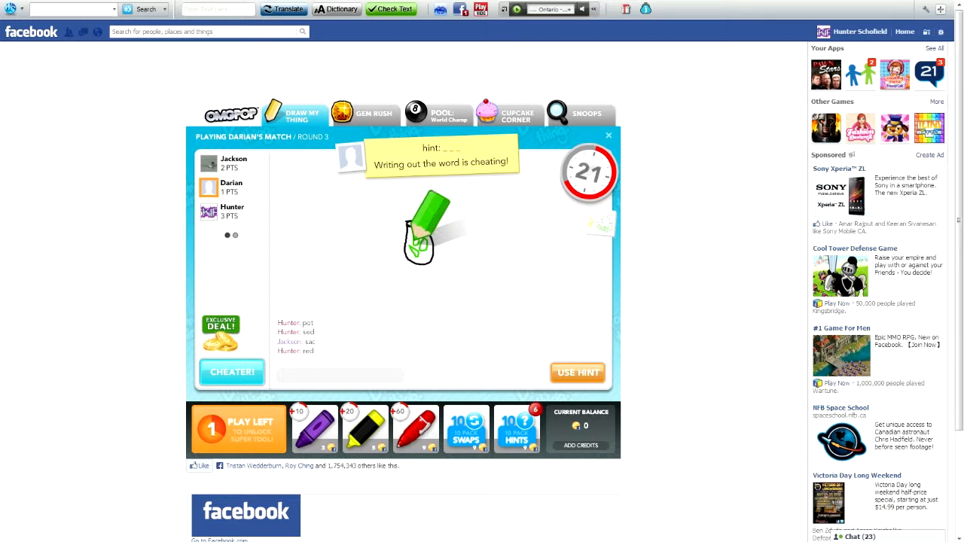
{"action": "type", "text": "fuk"}
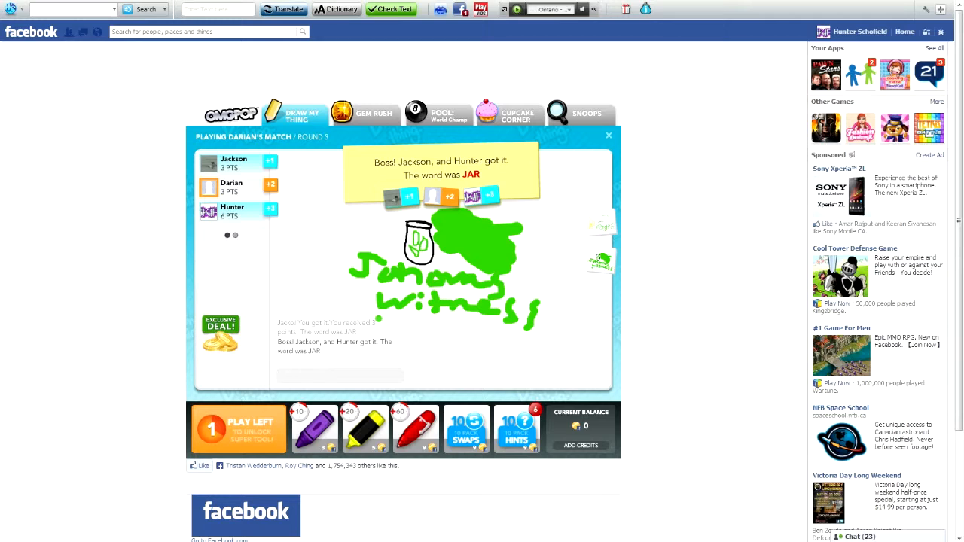
Acknowledge the round results banner revealing the word JAR.
{"action": "left_click", "coordinate": [338, 375]}
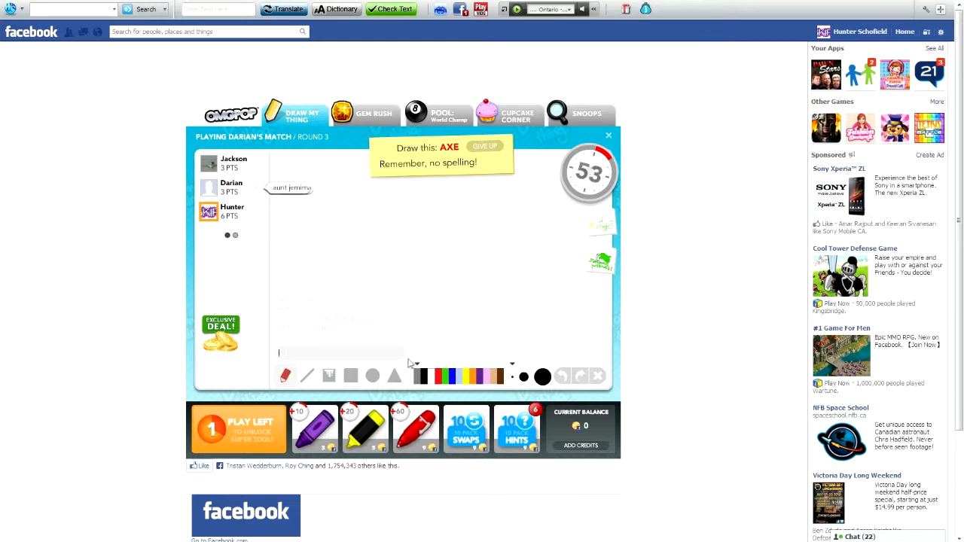
{"action": "mouse_move", "coordinate": [307, 377]}
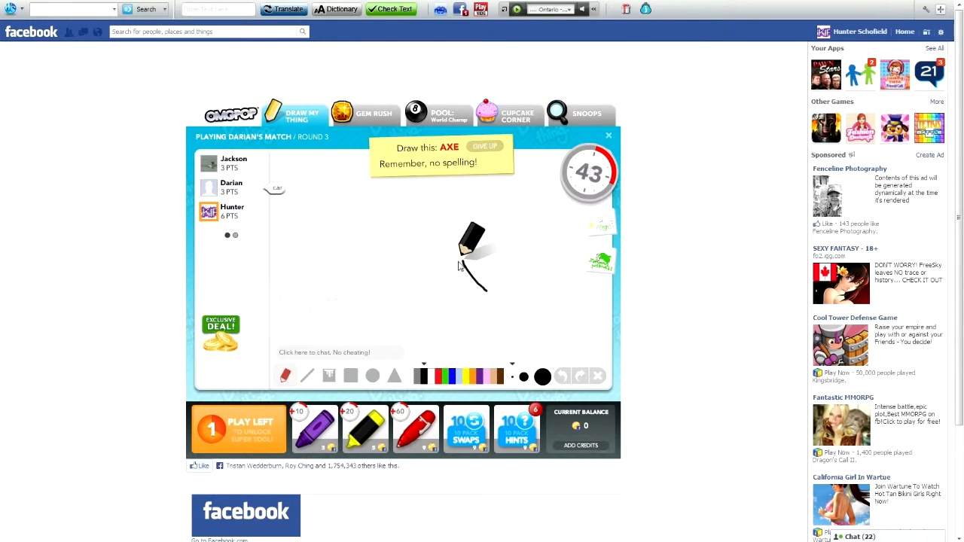
Draw the first black stroke of the axe on the blank canvas.
{"action": "left_click_drag", "start_coordinate": [474, 233], "coordinate": [449, 301]}
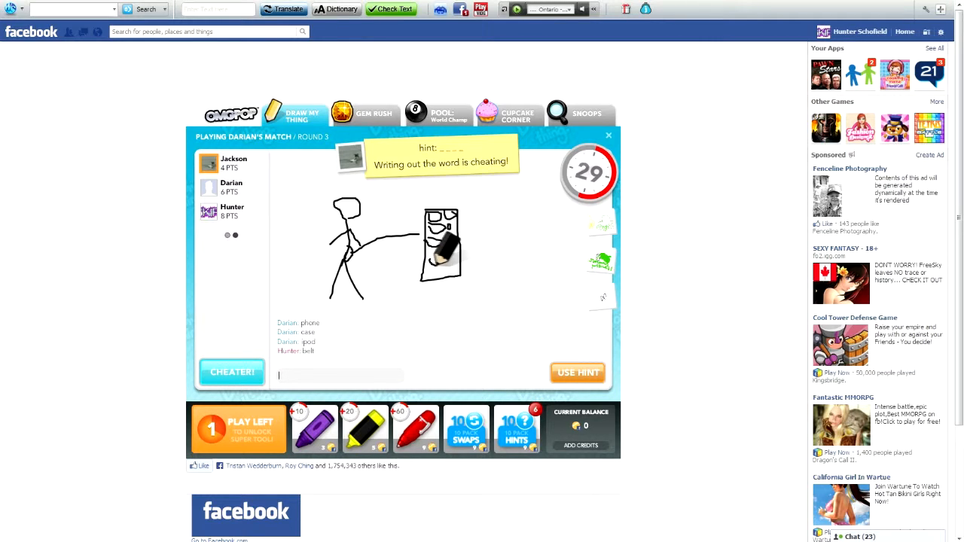
Guess 'ice cub' in chat for the stick figure beside a boxy object.
{"action": "type", "text": "ice cub"}
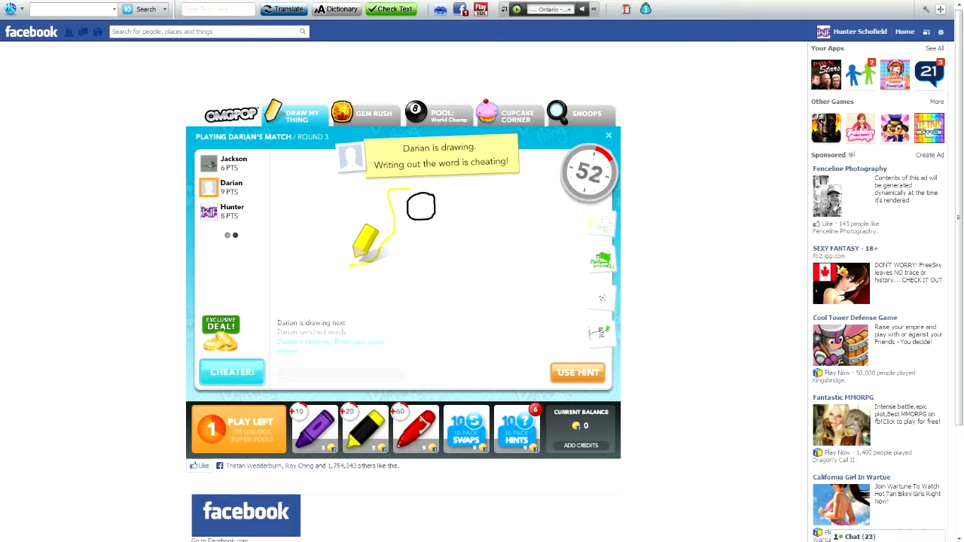
Post 'jackson' in chat while Darian draws the circle with yellow lines.
{"action": "type", "text": "jackson"}
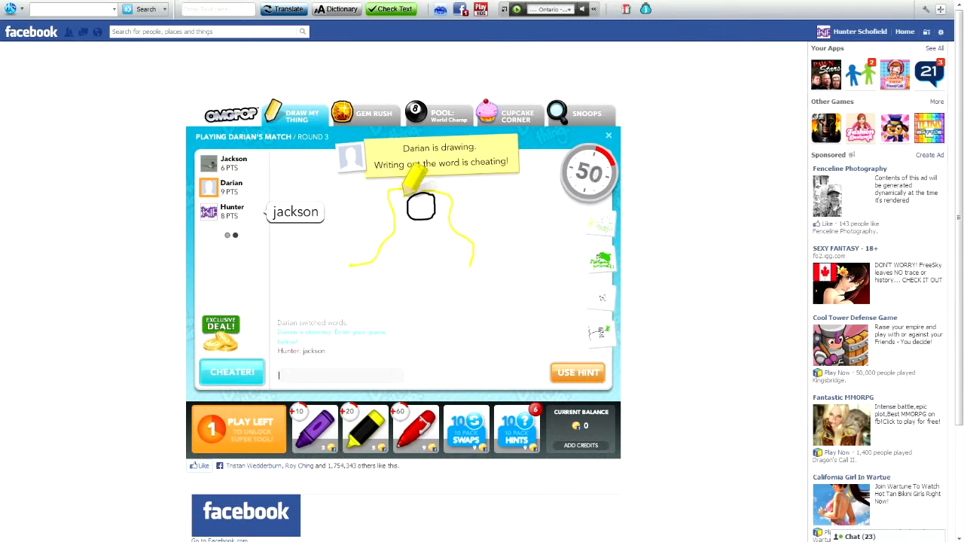